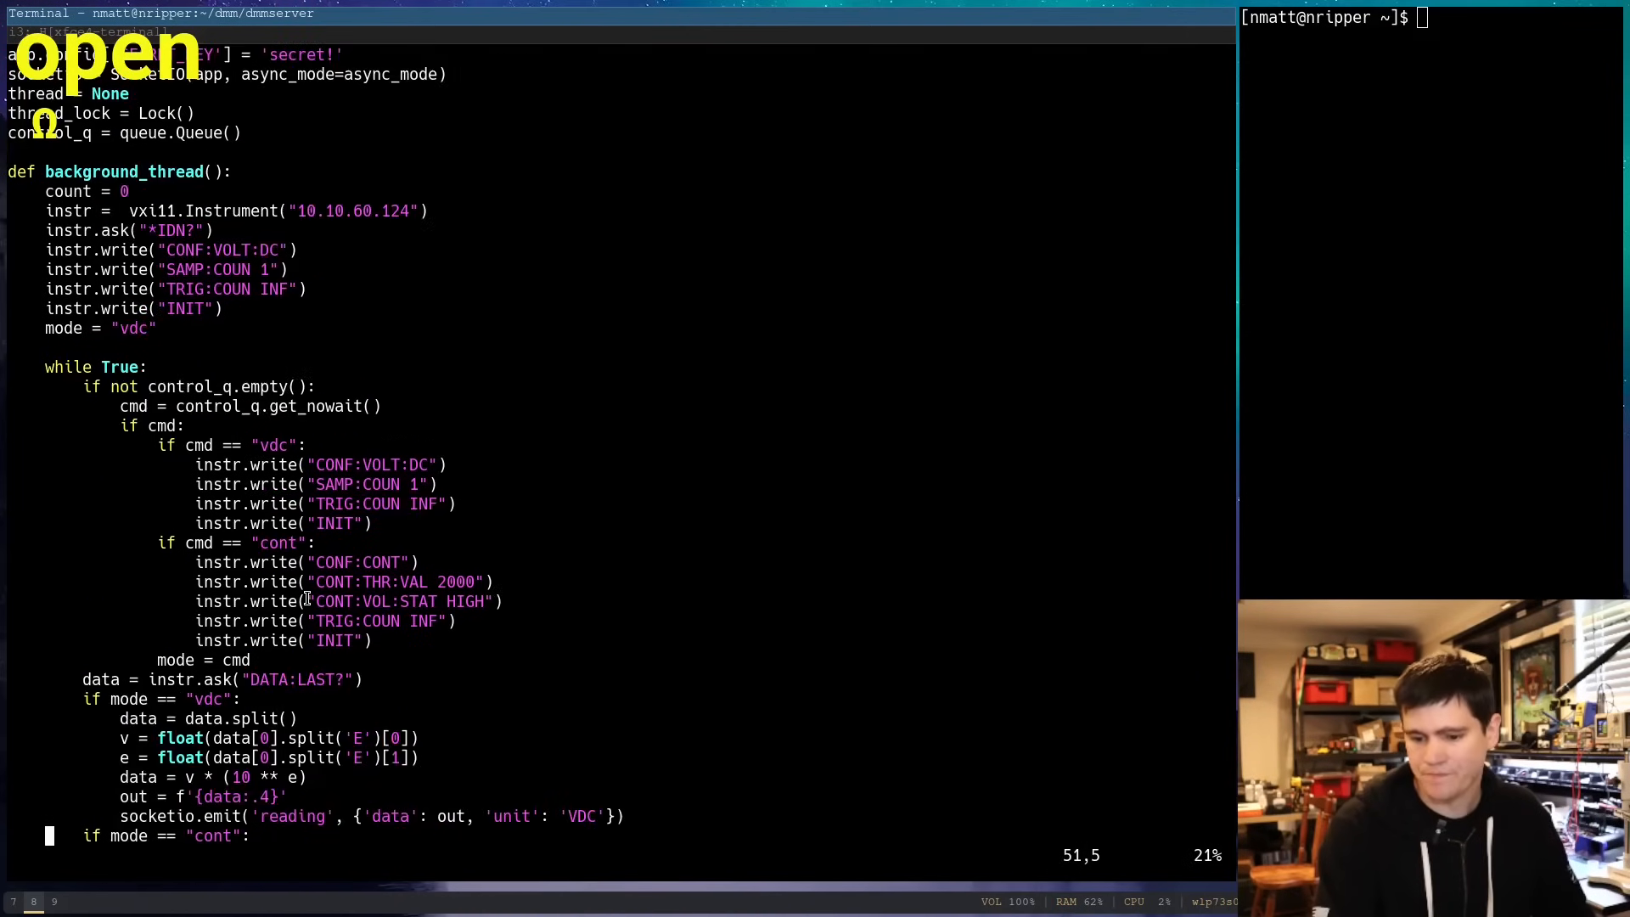
{"action": "scroll", "scroll_direction": "down", "scroll_amount": 3}
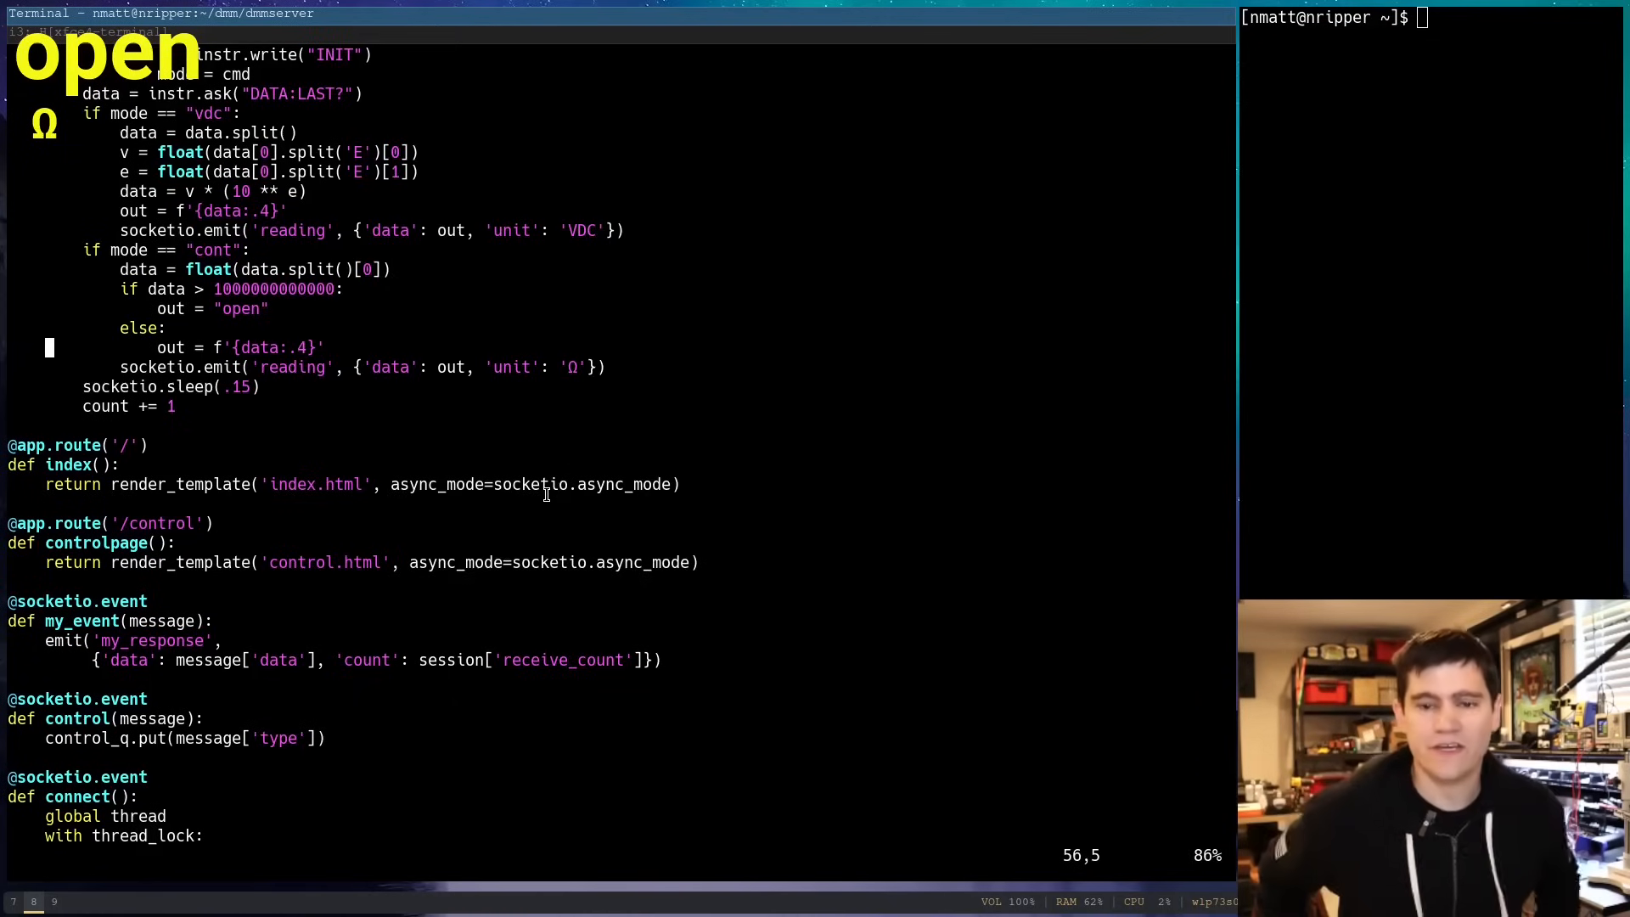